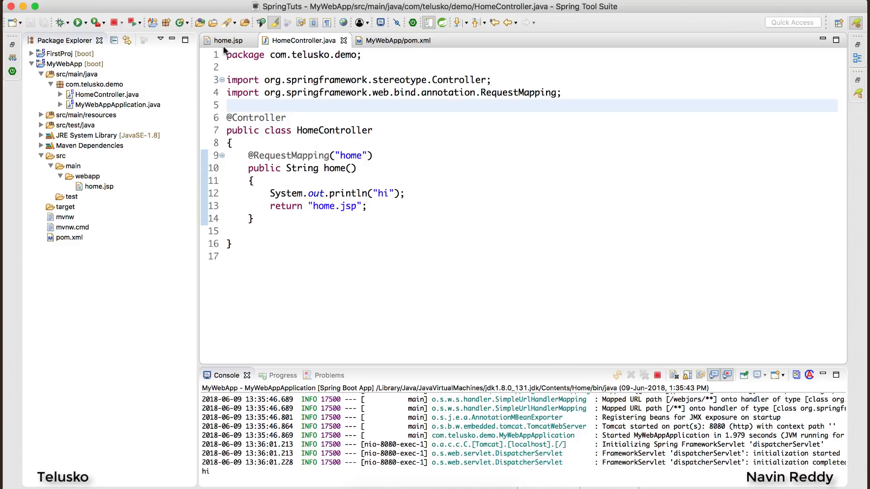
# Step: Review home.jsp, stop and relaunch MyWebApp, then go back to HomeController.java
pyautogui.click(228, 40)
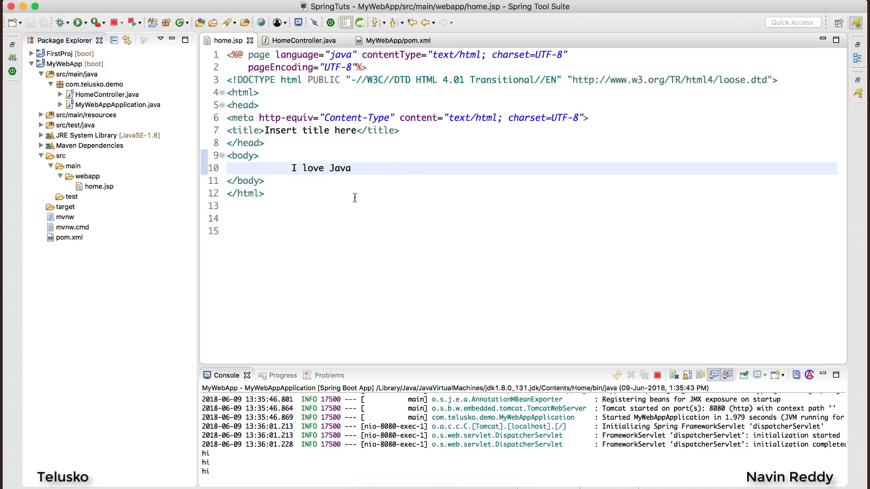
pyautogui.click(116, 23)
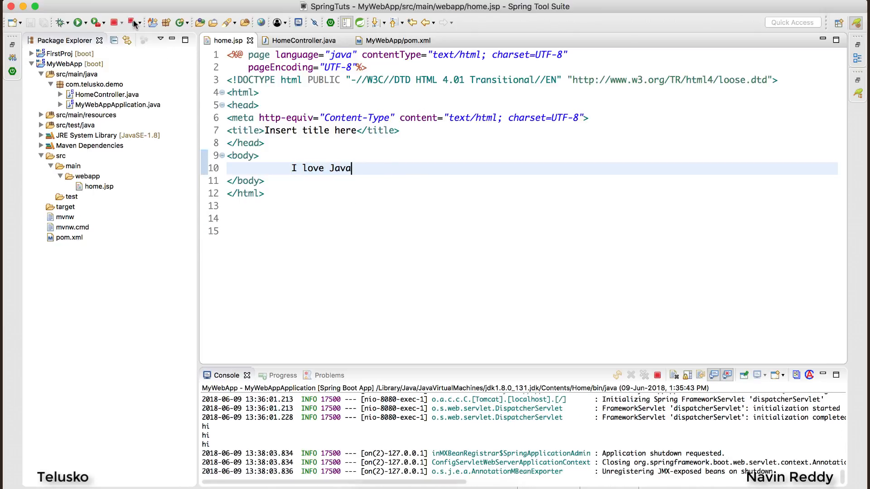
pyautogui.click(78, 22)
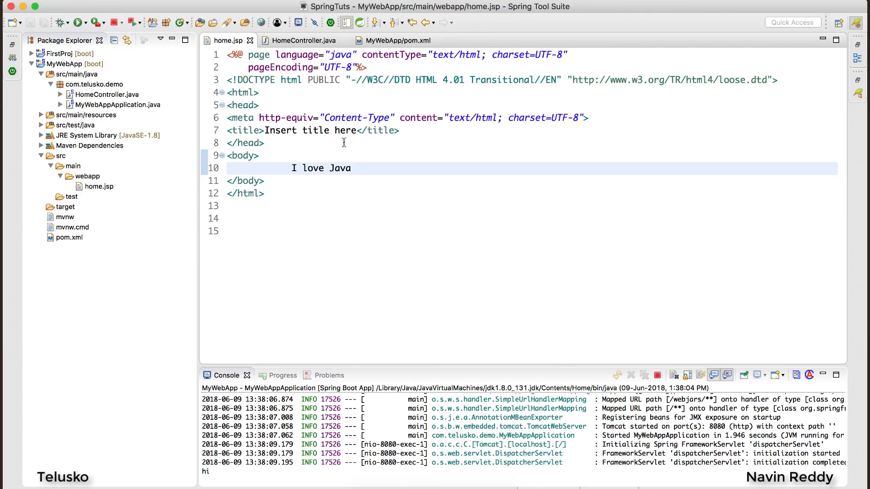
pyautogui.click(302, 40)
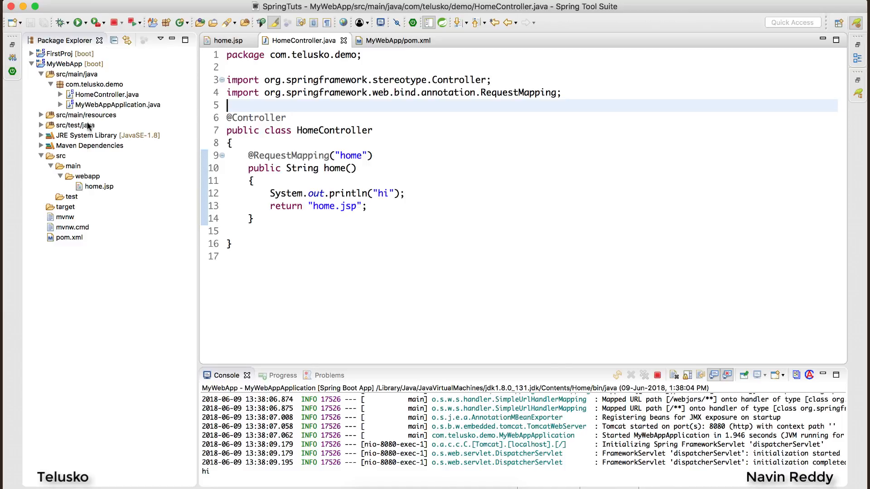
# Step: Create a pages folder under webapp, move home.jsp into it, and edit home()'s return value
pyautogui.click(88, 175)
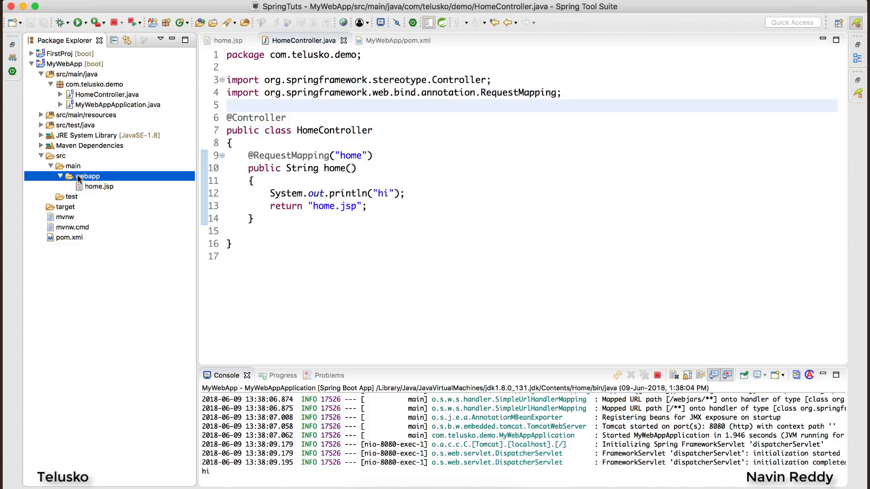
pyautogui.rightClick(87, 176)
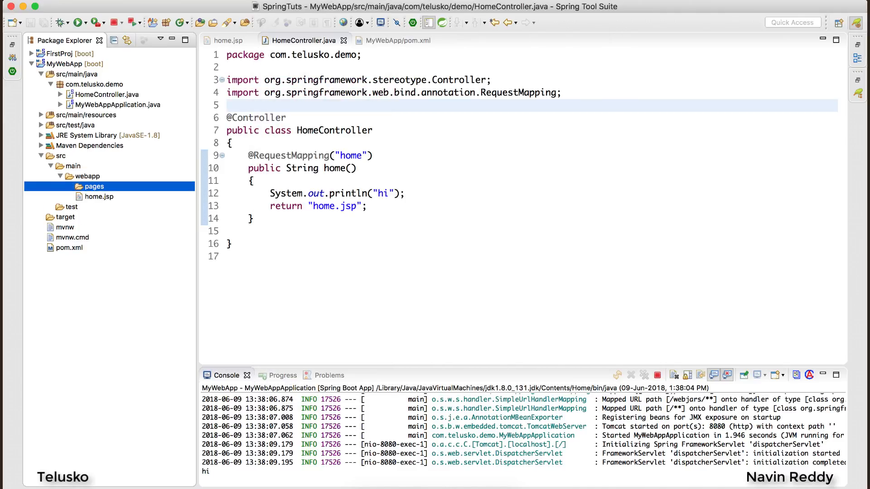
pyautogui.click(98, 196)
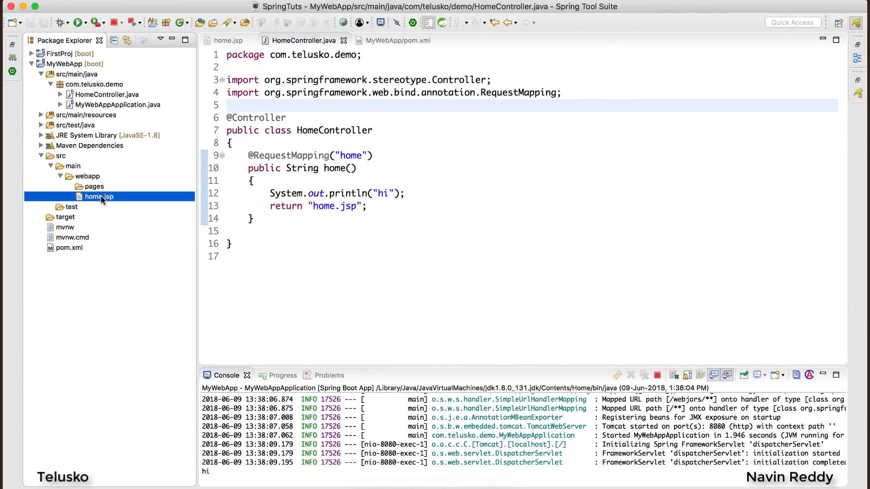
pyautogui.click(94, 186)
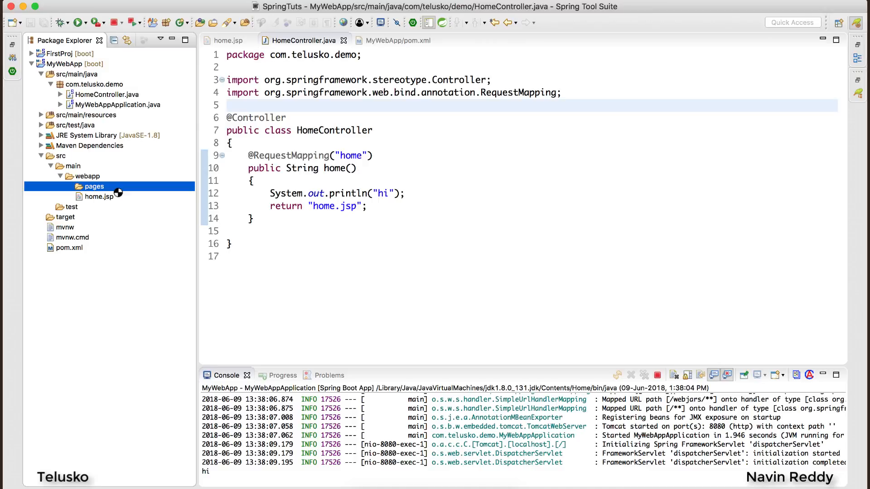
pyautogui.click(60, 186)
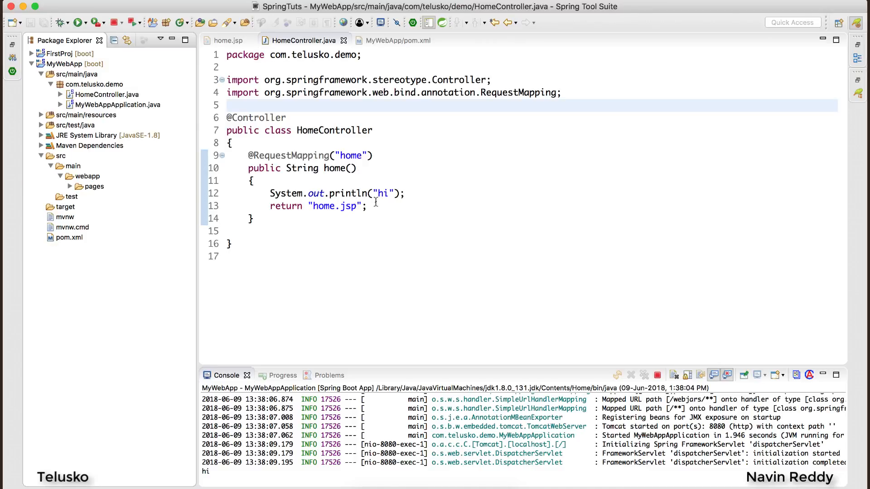
pyautogui.moveTo(357, 206)
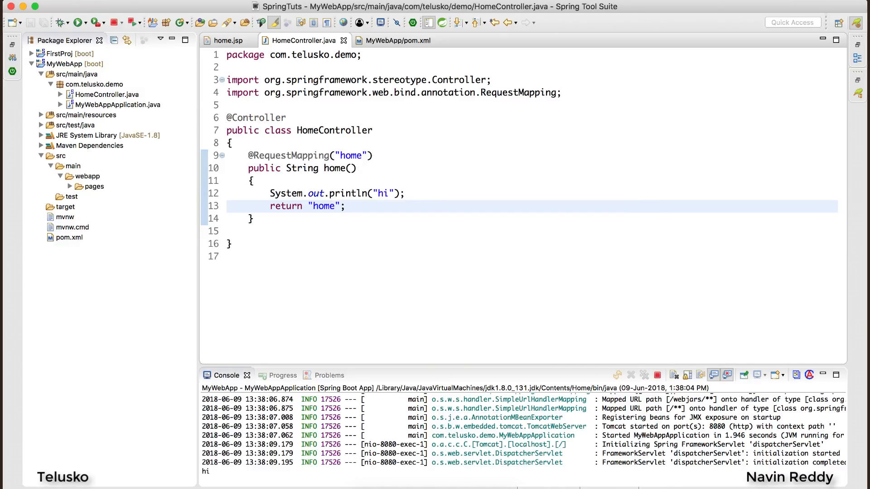
# Step: Show home.jsp under webapp/pages, then expand src/main/resources
pyautogui.click(335, 205)
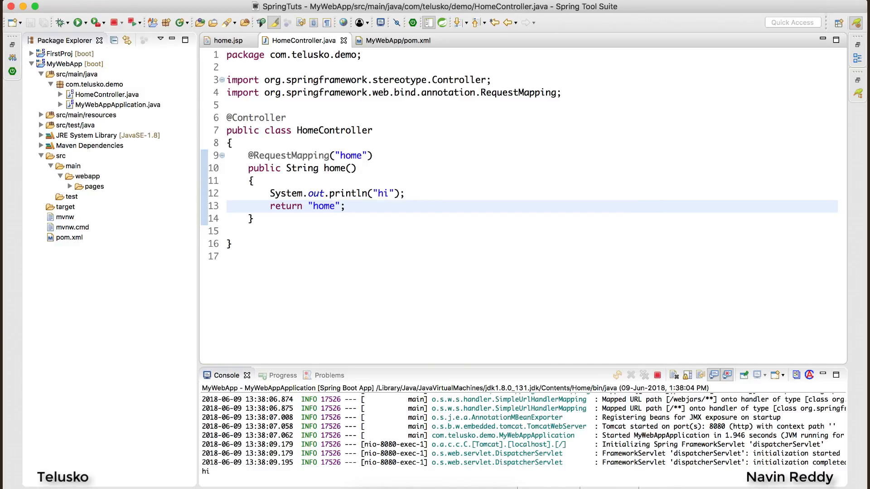
pyautogui.moveTo(233, 218)
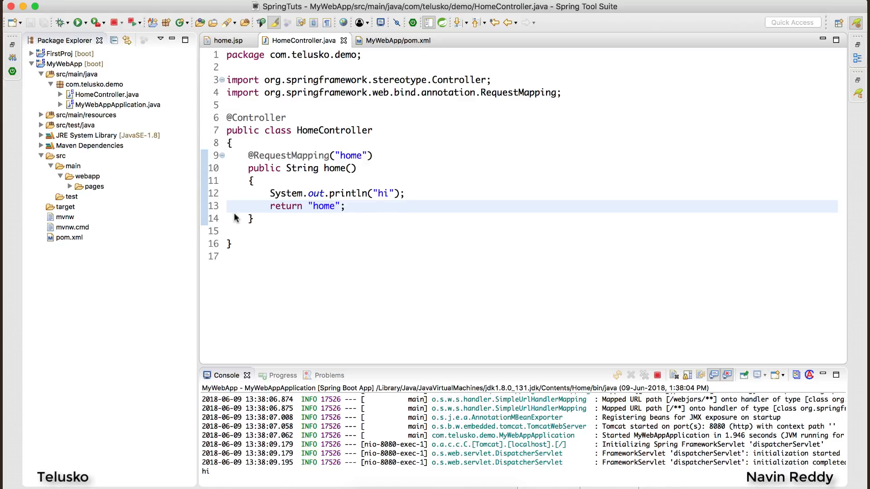
pyautogui.click(72, 186)
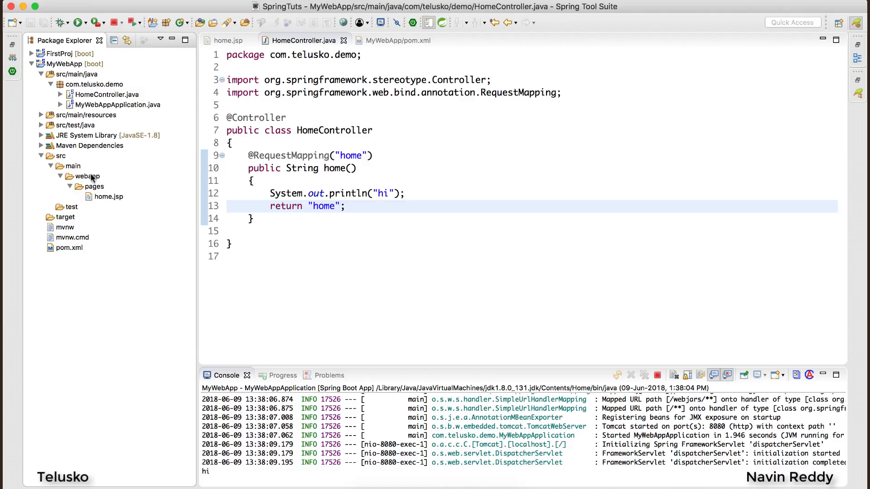
pyautogui.click(87, 175)
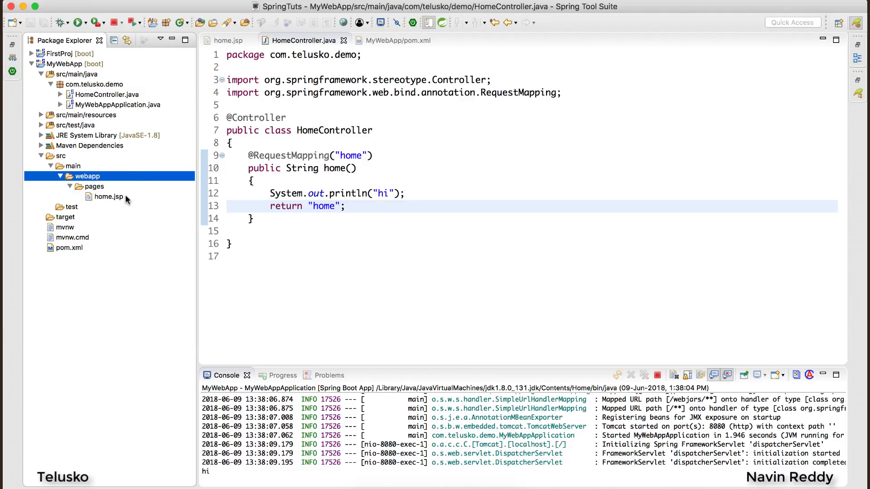
pyautogui.click(109, 196)
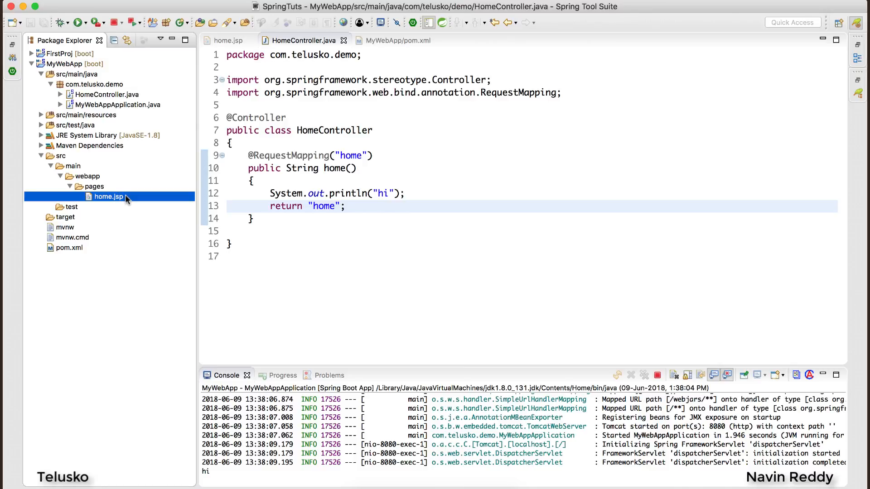
pyautogui.click(40, 115)
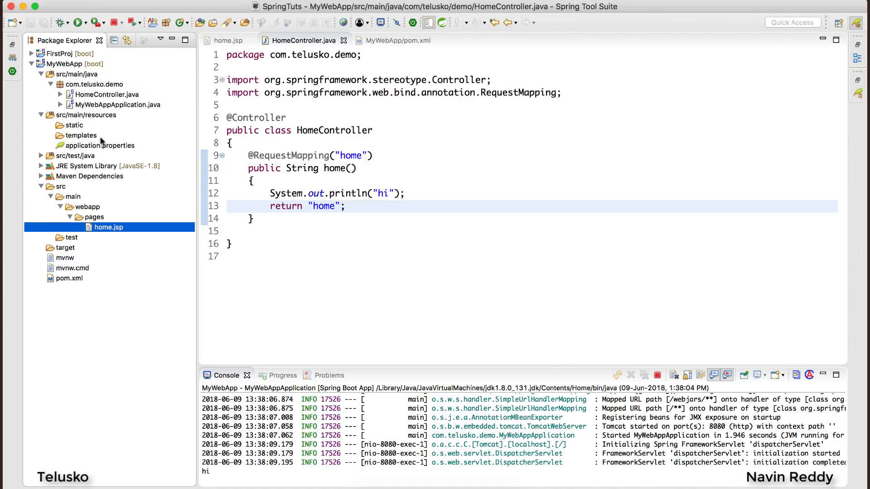
# Step: Open application.properties, check property suggestions, and type 'p' on the first line
pyautogui.click(102, 145)
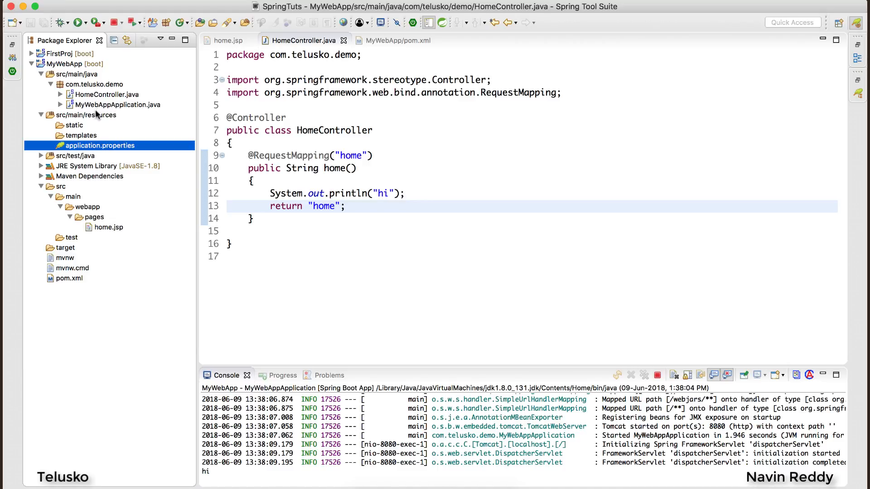
pyautogui.doubleClick(101, 145)
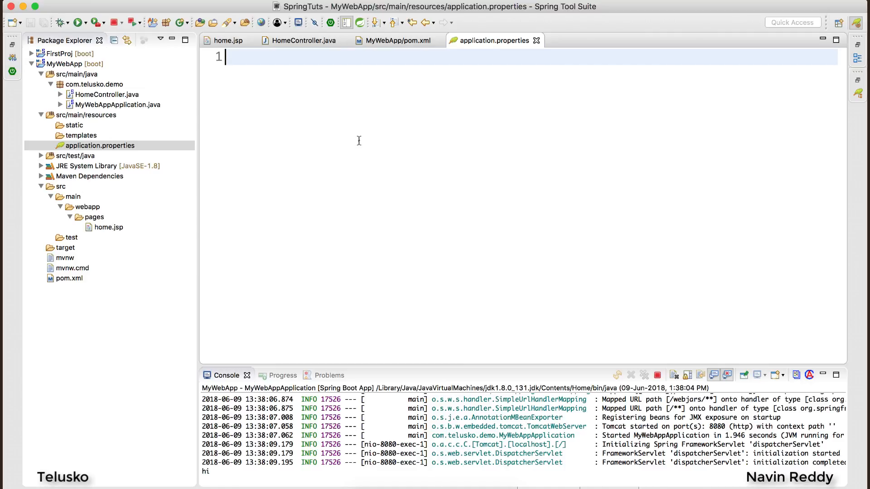
pyautogui.press('ctrl+space')
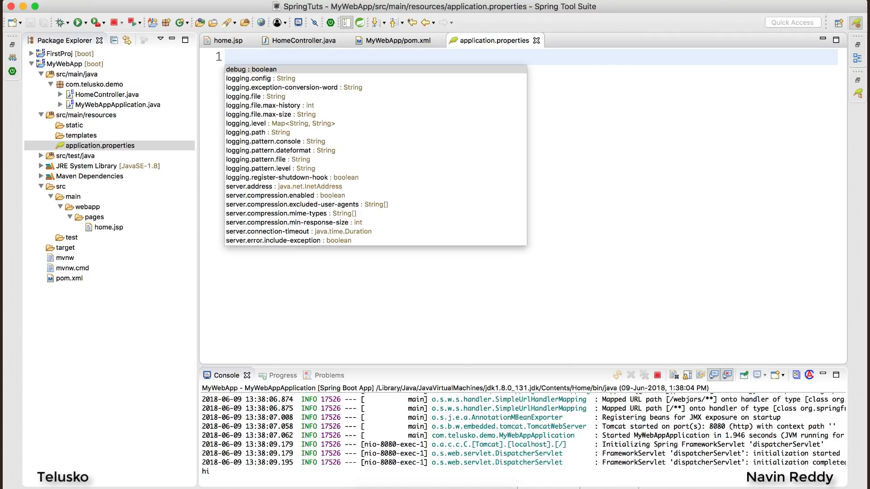
pyautogui.press('Escape')
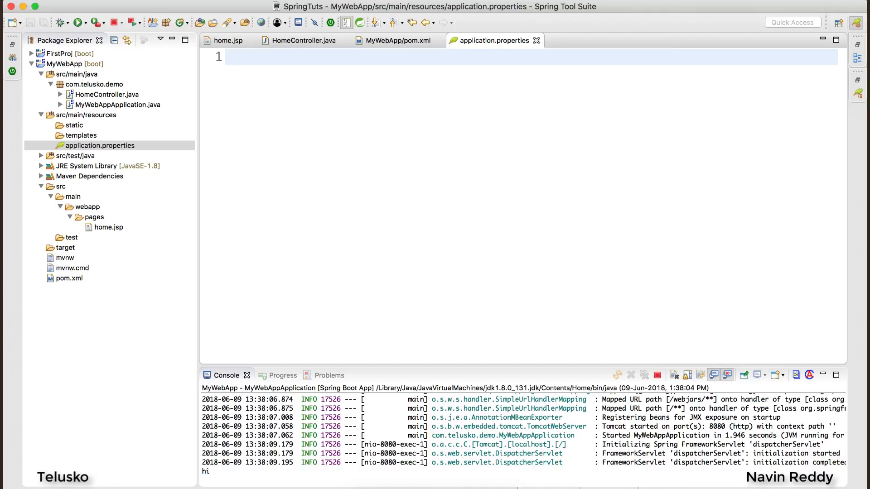
pyautogui.click(225, 57)
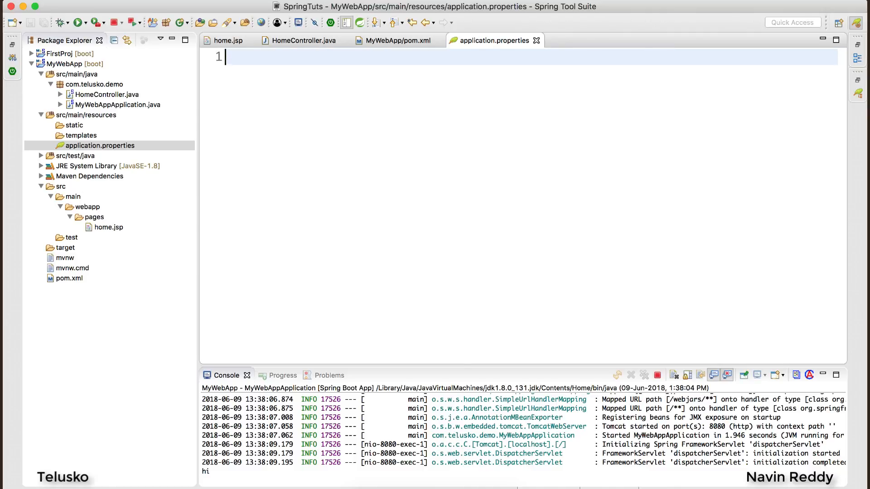
pyautogui.write('p')
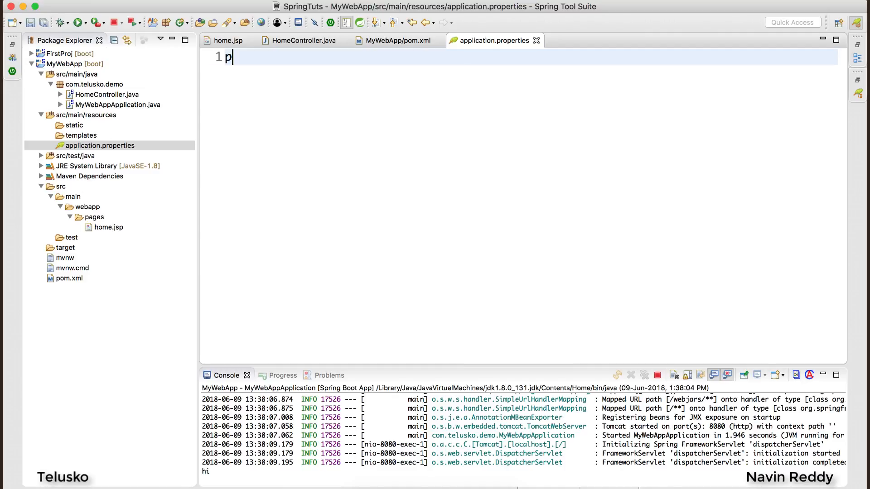
# Step: Enter spring.mvc.view.prefix=/pages/, picking the property name from content assist
pyautogui.write('refix')
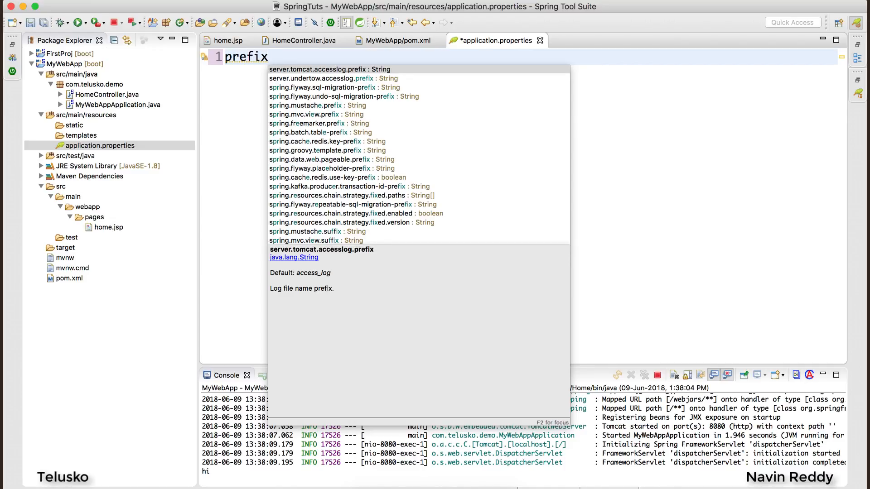
pyautogui.moveTo(333, 108)
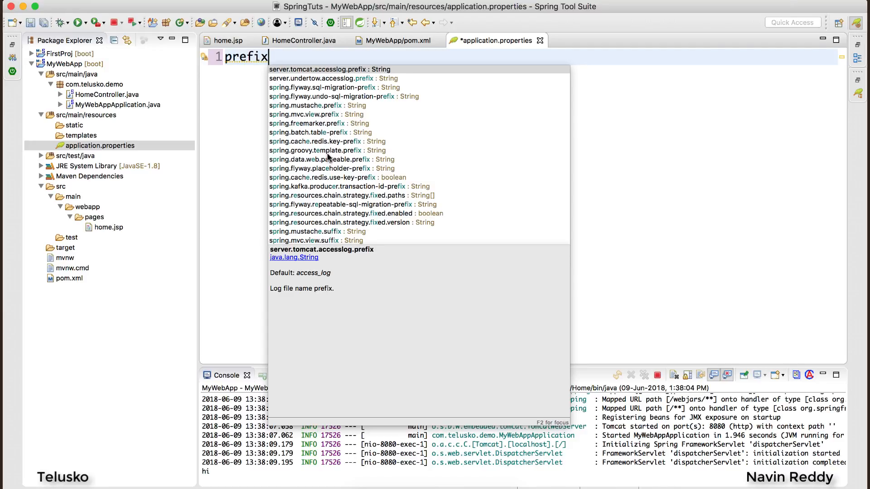
pyautogui.moveTo(327, 114)
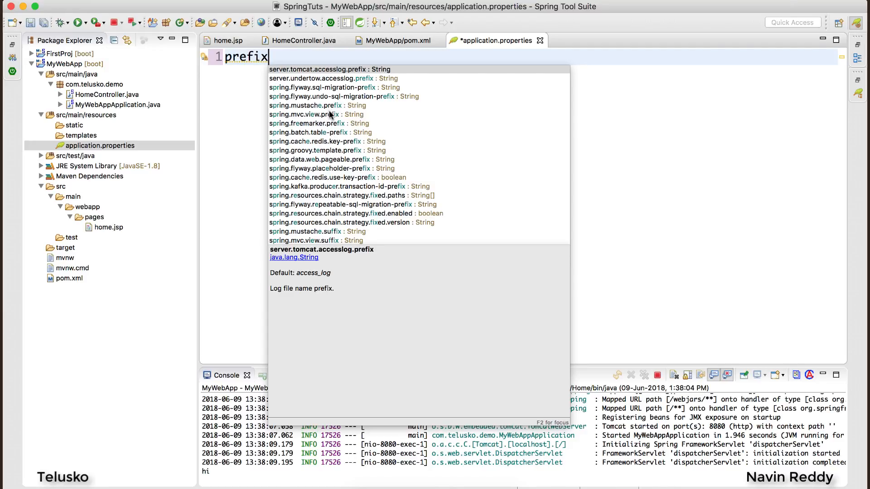
pyautogui.moveTo(315, 118)
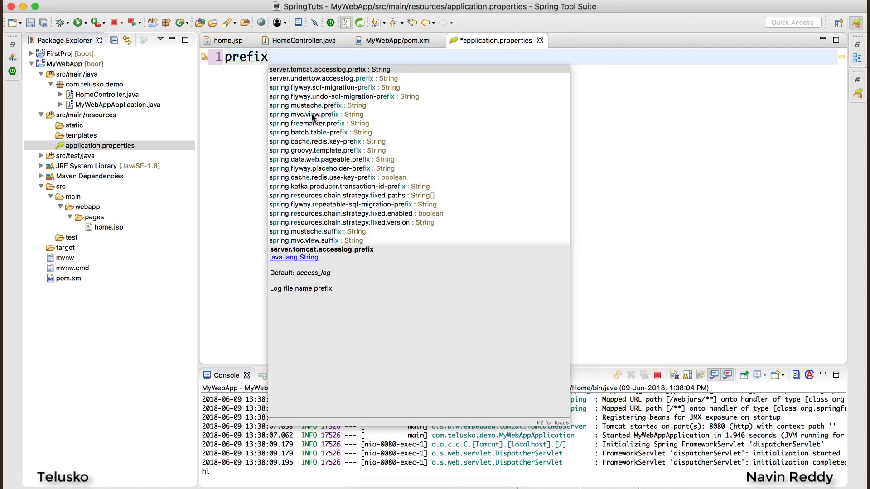
pyautogui.moveTo(321, 117)
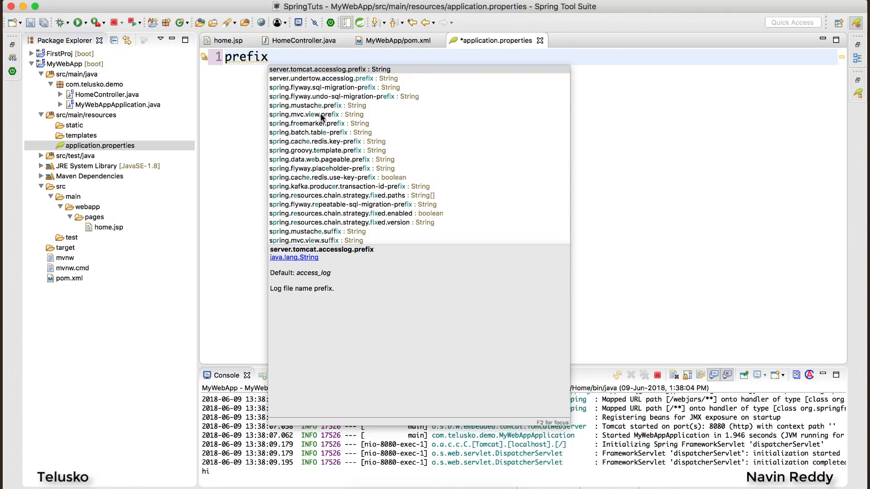
pyautogui.click(317, 114)
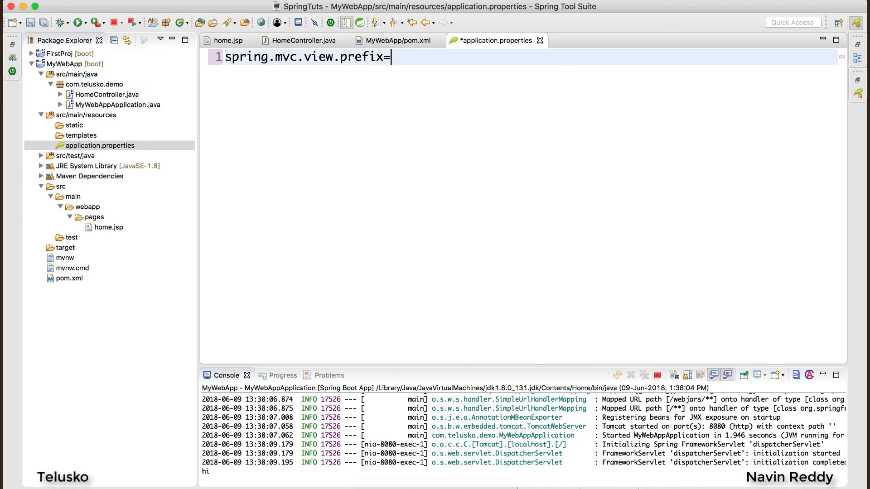
pyautogui.write('/')
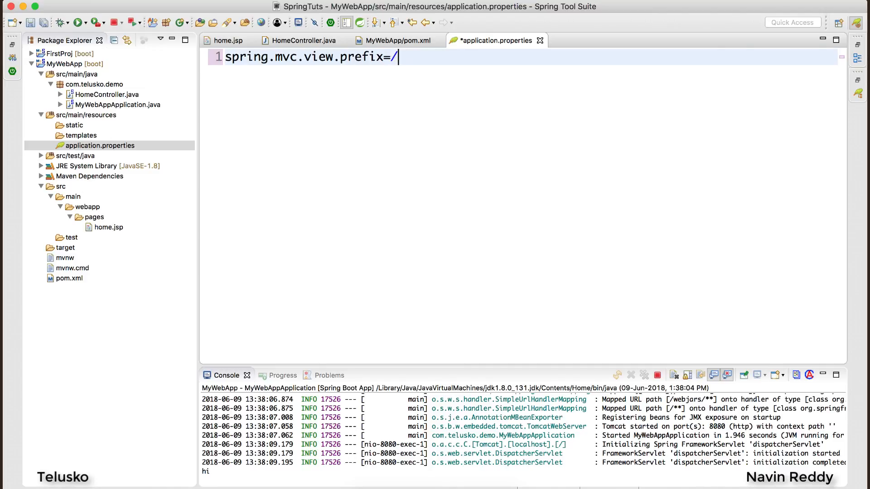
pyautogui.write('pages')
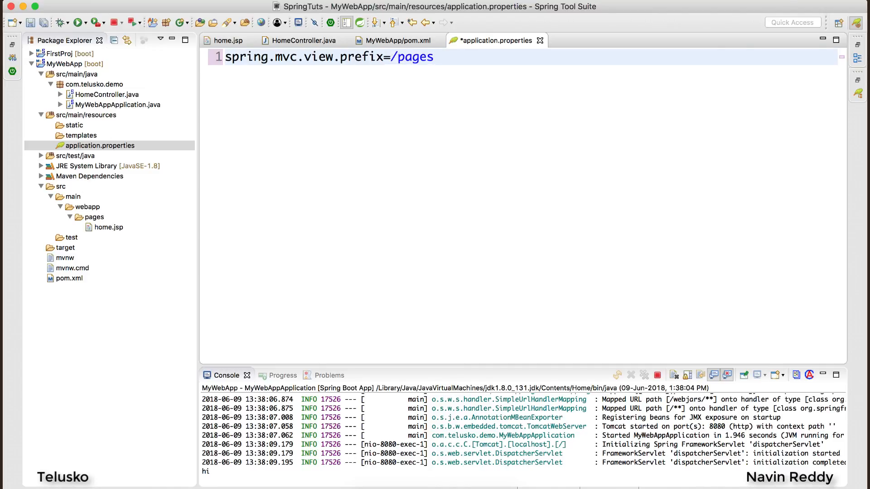
pyautogui.write('/')
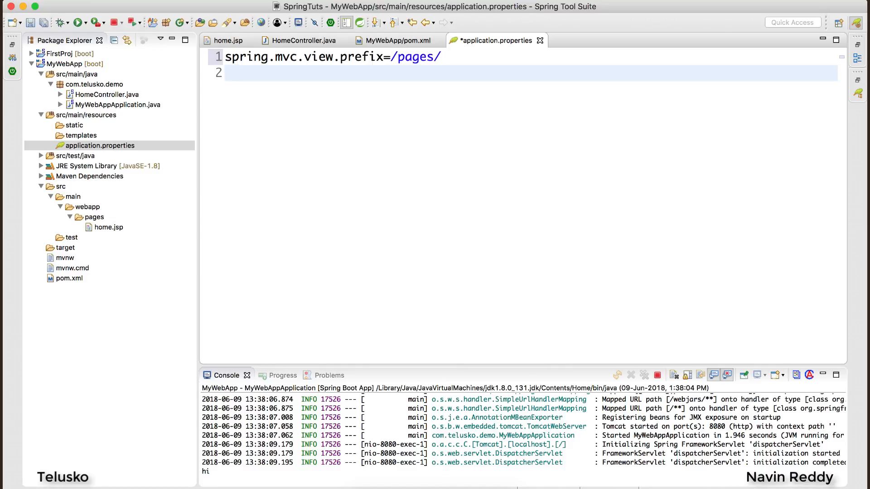
# Step: Add spring.mvc.view.suffix=.jsp, save the file, and add blank lines below it
pyautogui.write('suffix=')
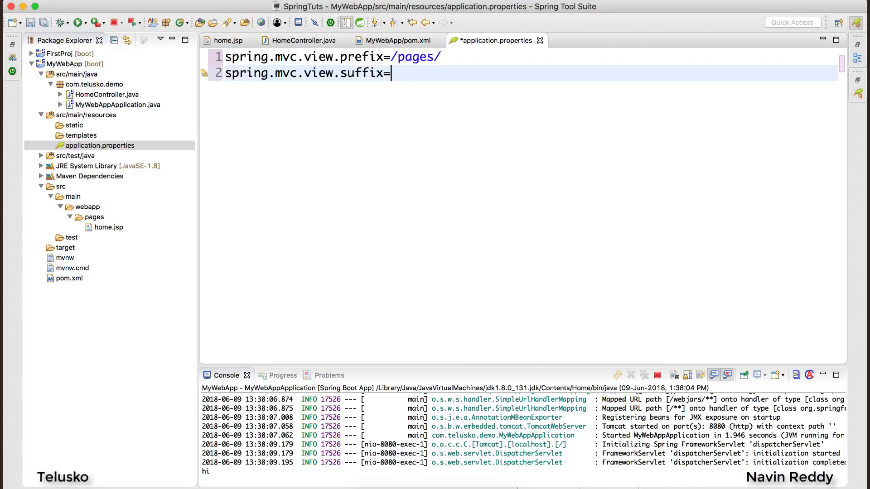
pyautogui.write('.jsp')
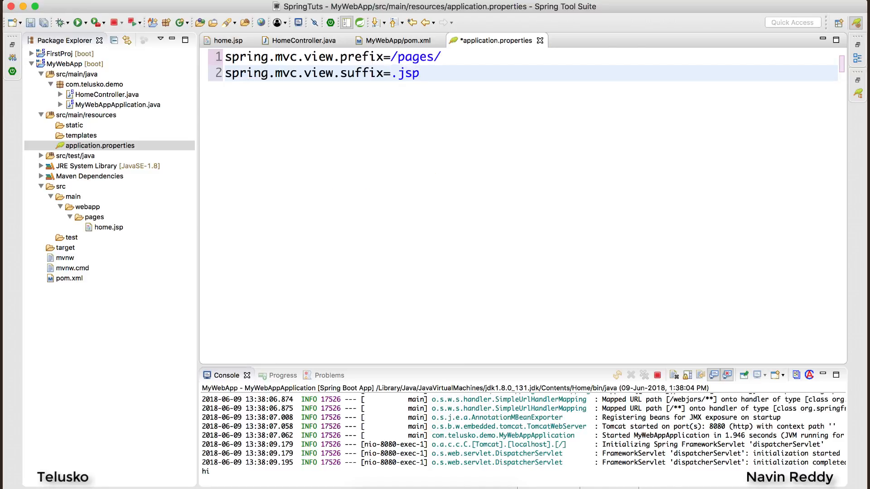
pyautogui.press('cmd+s')
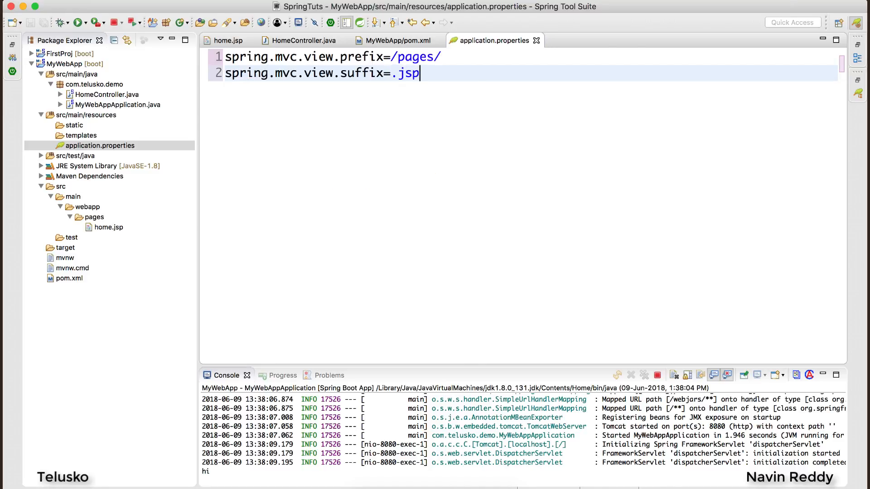
pyautogui.press('Enter')
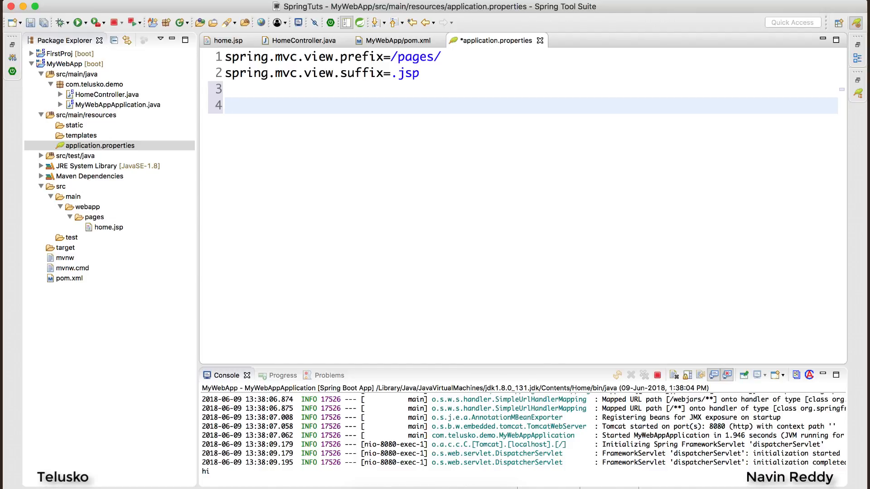
pyautogui.press('cmd+s')
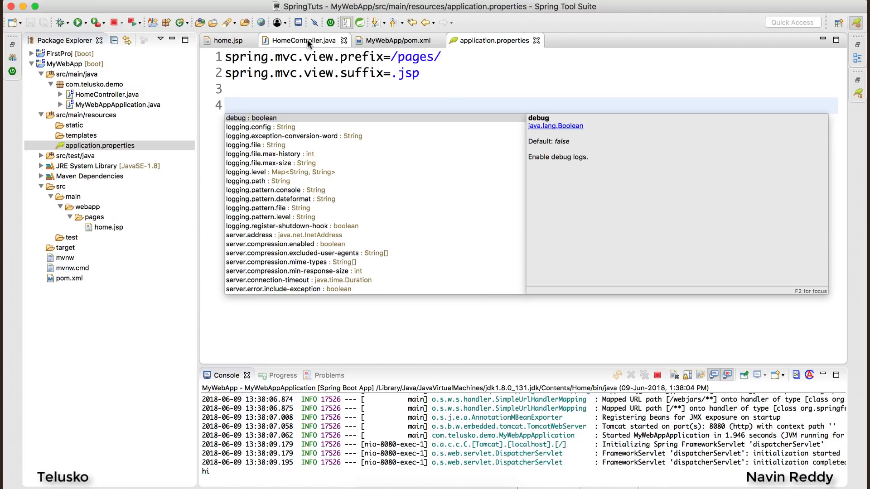
# Step: Look at HomeController.java and test the app, then return to application.properties
pyautogui.click(303, 40)
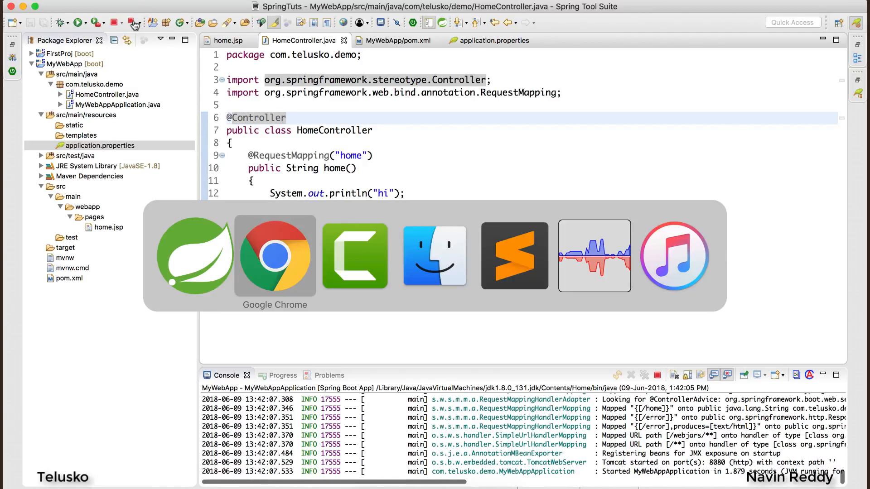
pyautogui.click(274, 255)
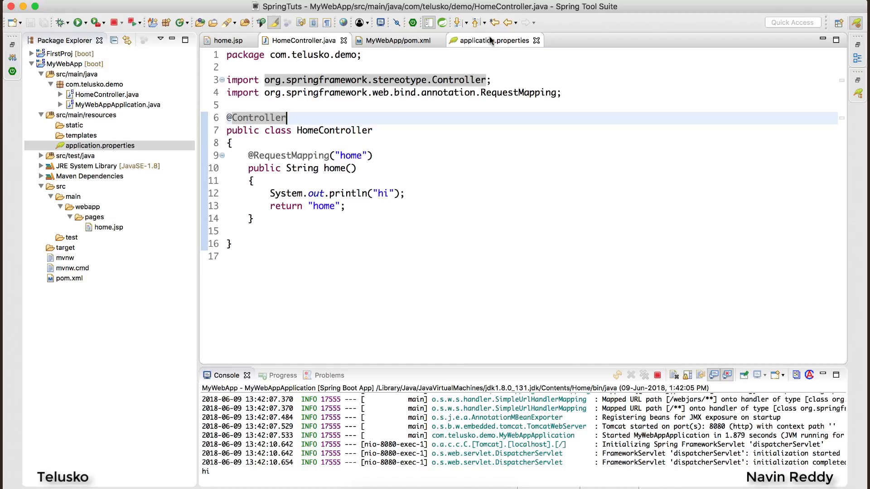
pyautogui.click(493, 40)
pyautogui.write('spring.mvc.view.suffix=.')
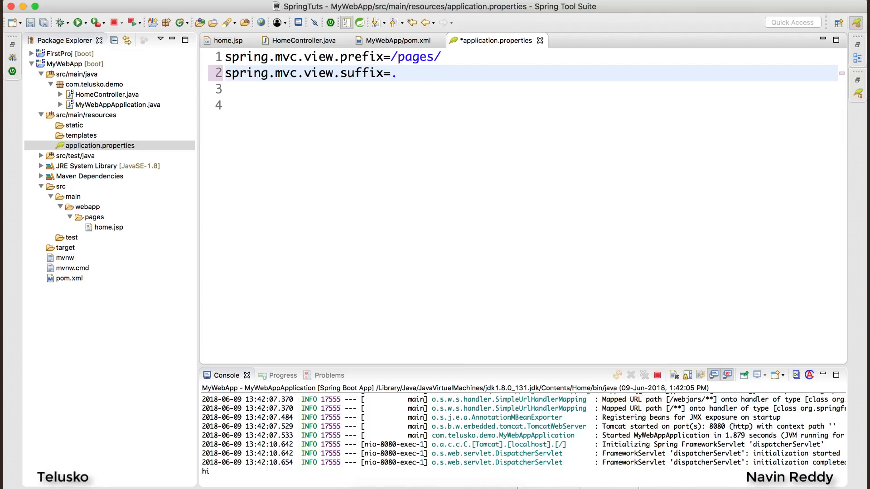
# Step: Restore the suffix to .jsp and save, checking HomeController.java before returning
pyautogui.write('html')
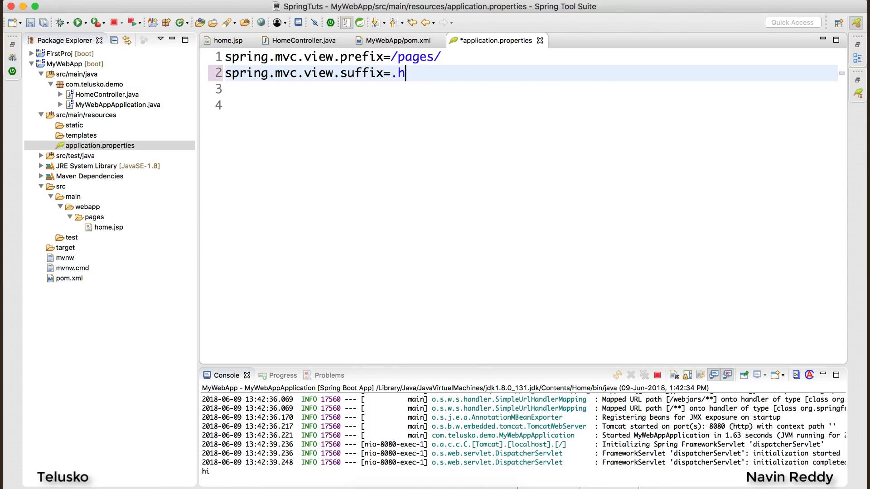
pyautogui.write('sp')
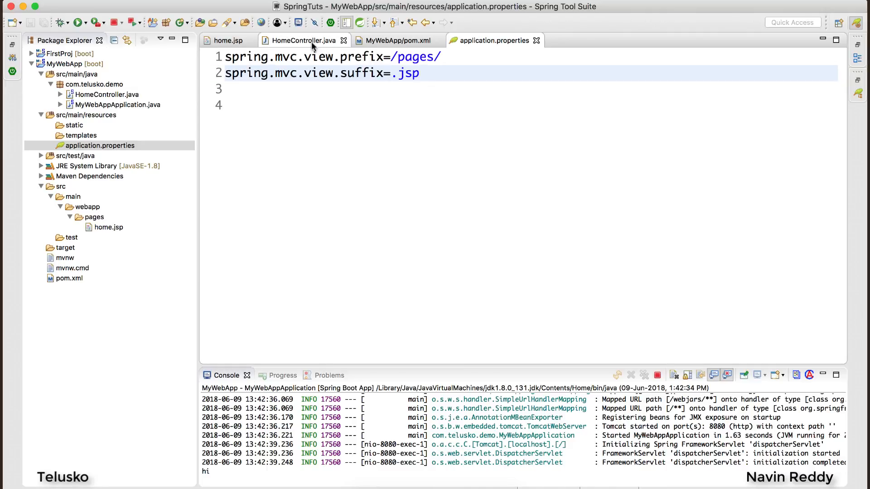
pyautogui.click(304, 40)
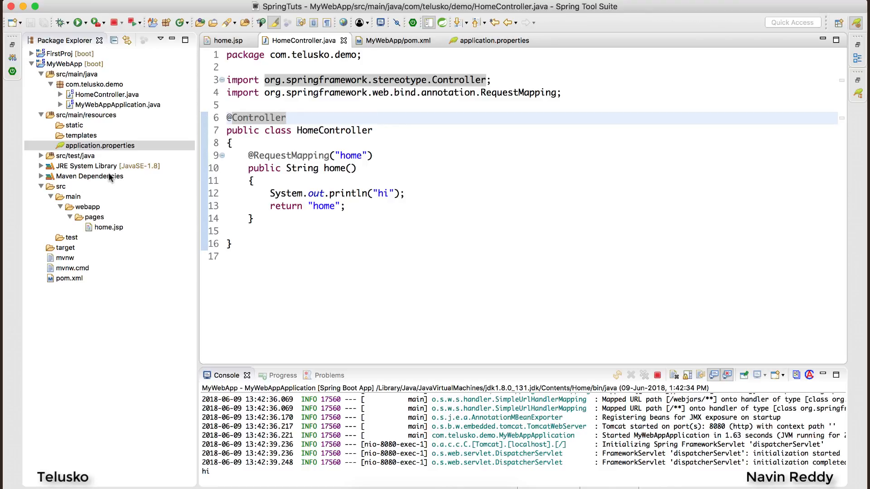
pyautogui.click(286, 117)
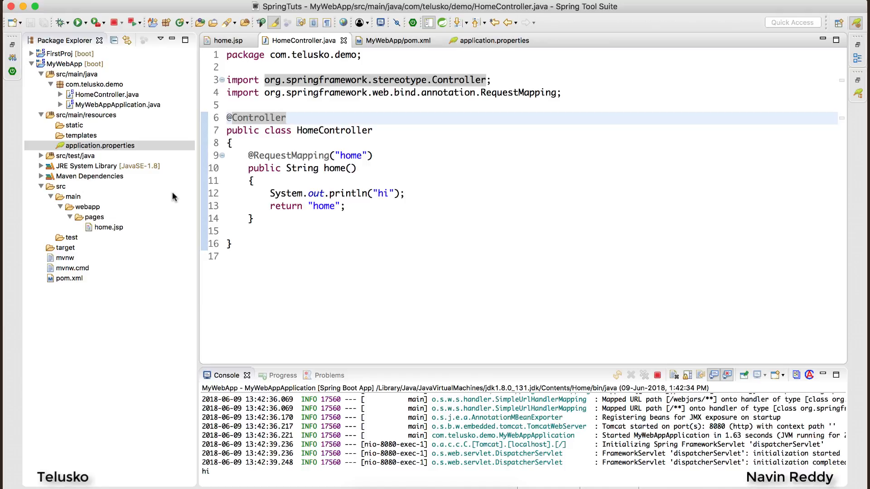
pyautogui.click(490, 40)
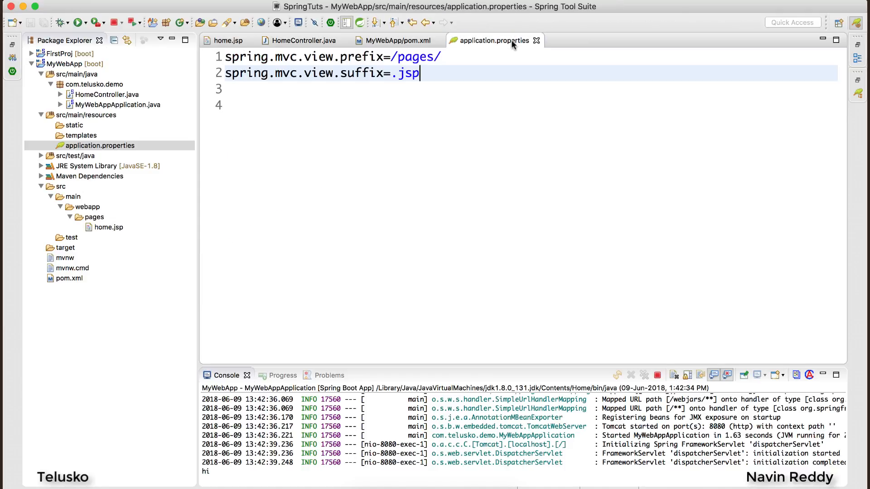